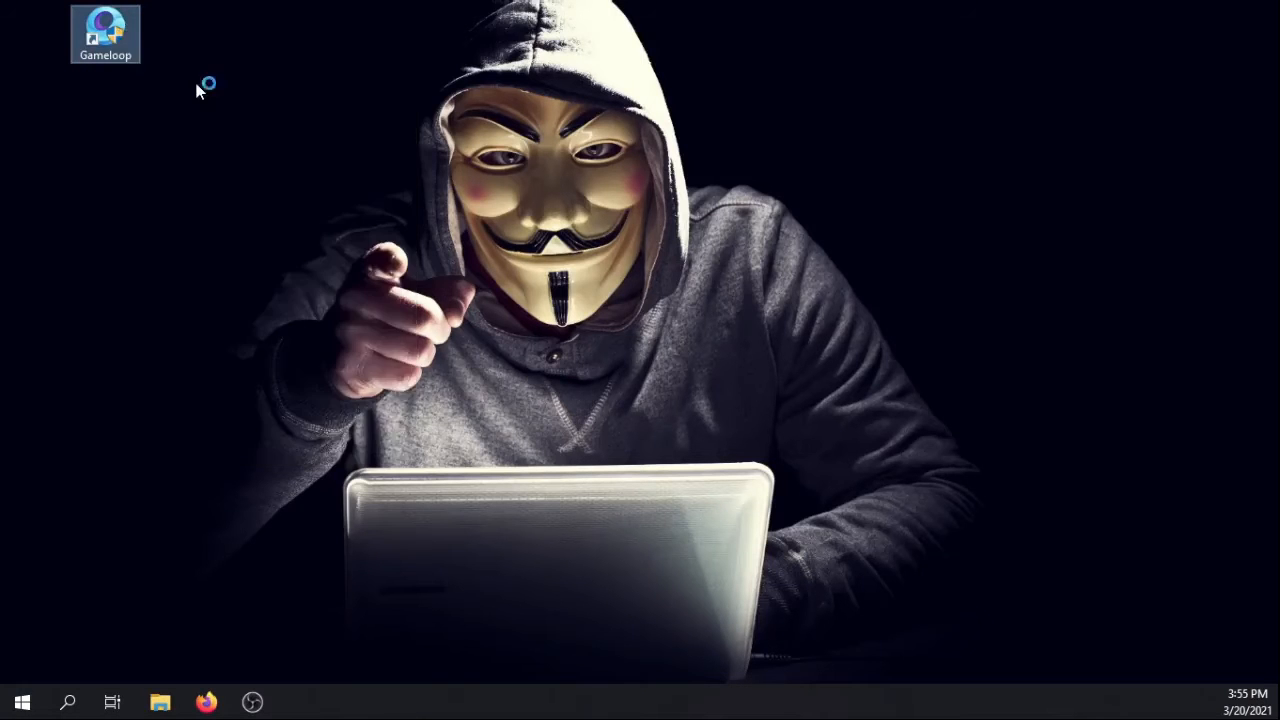
Step: Launch Gameloop, show MY GAMES and start PUBG MOBILE in the emulator
double_click(105, 33)
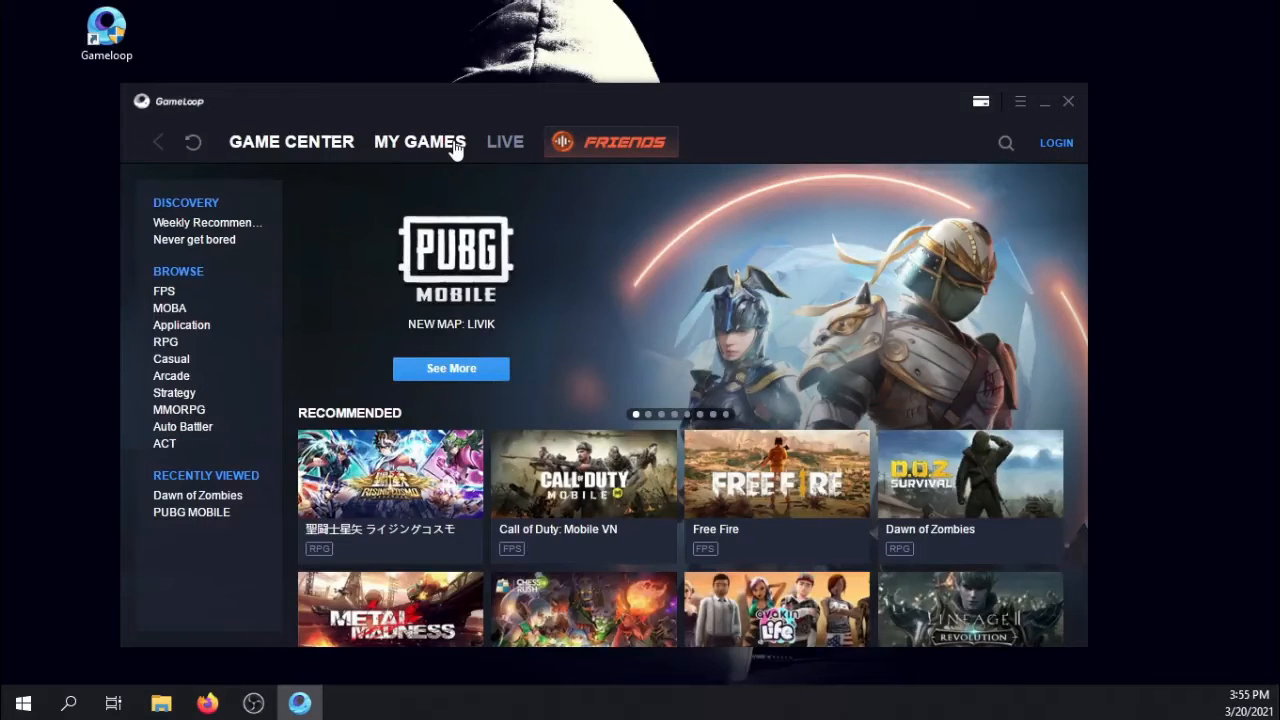
left_click(419, 141)
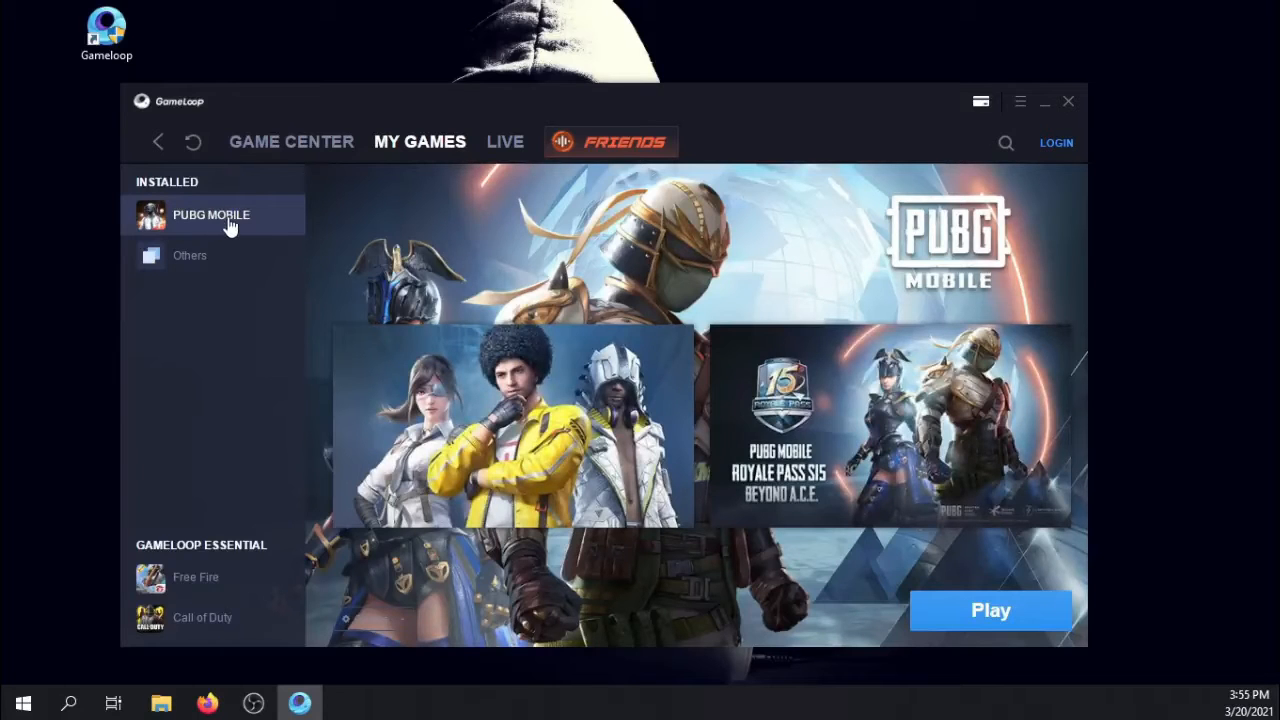
mouse_move(1005, 620)
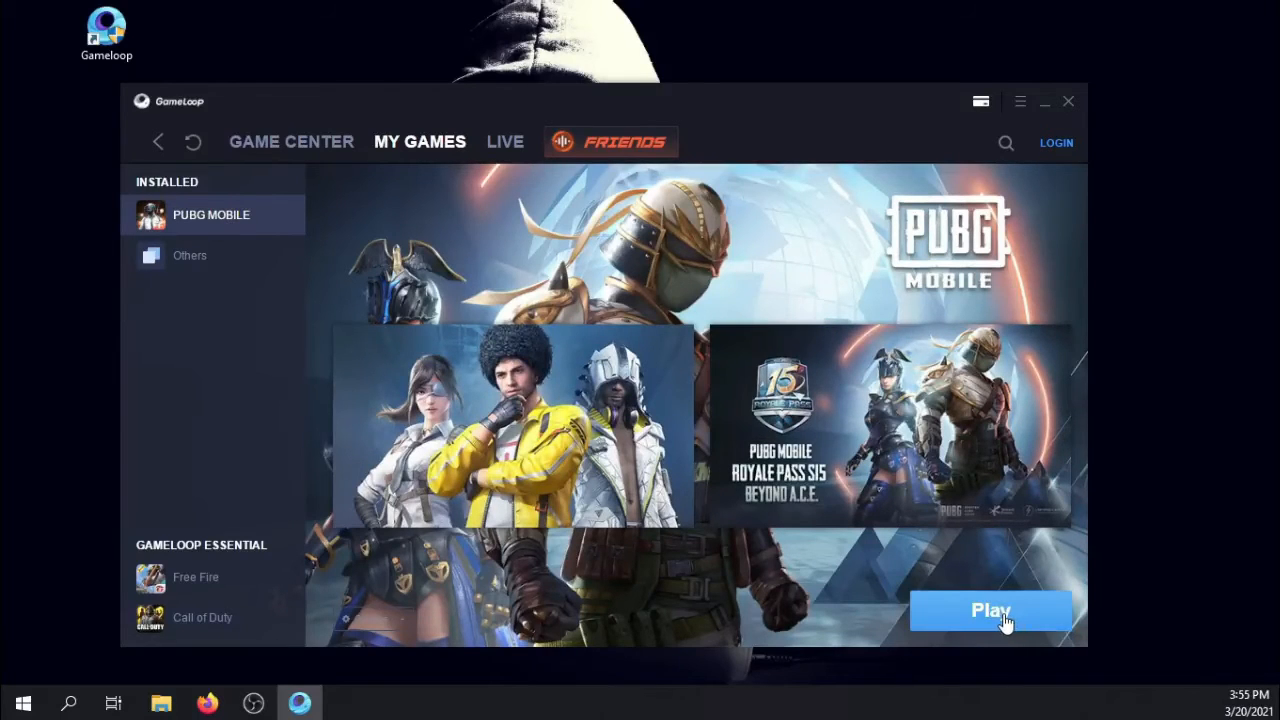
left_click(989, 611)
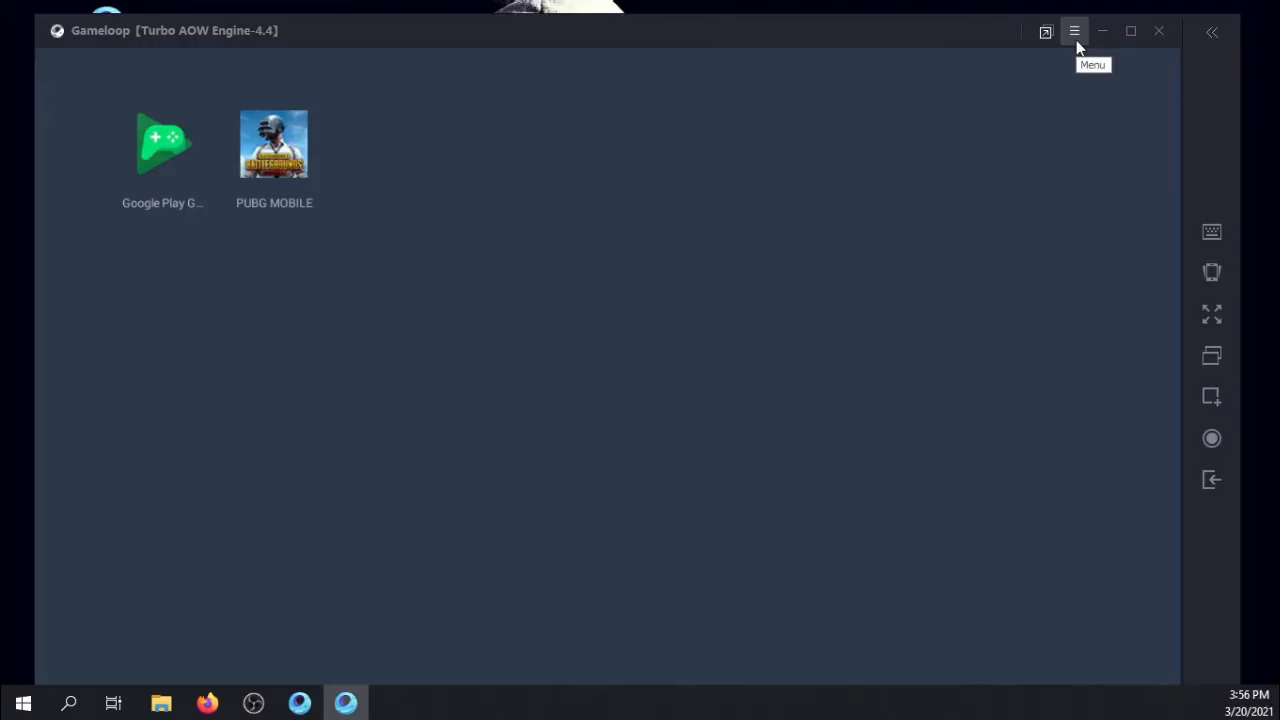
Step: Open the emulator's Menu to reach the Repair SD and Clean Cache options
left_click(1074, 31)
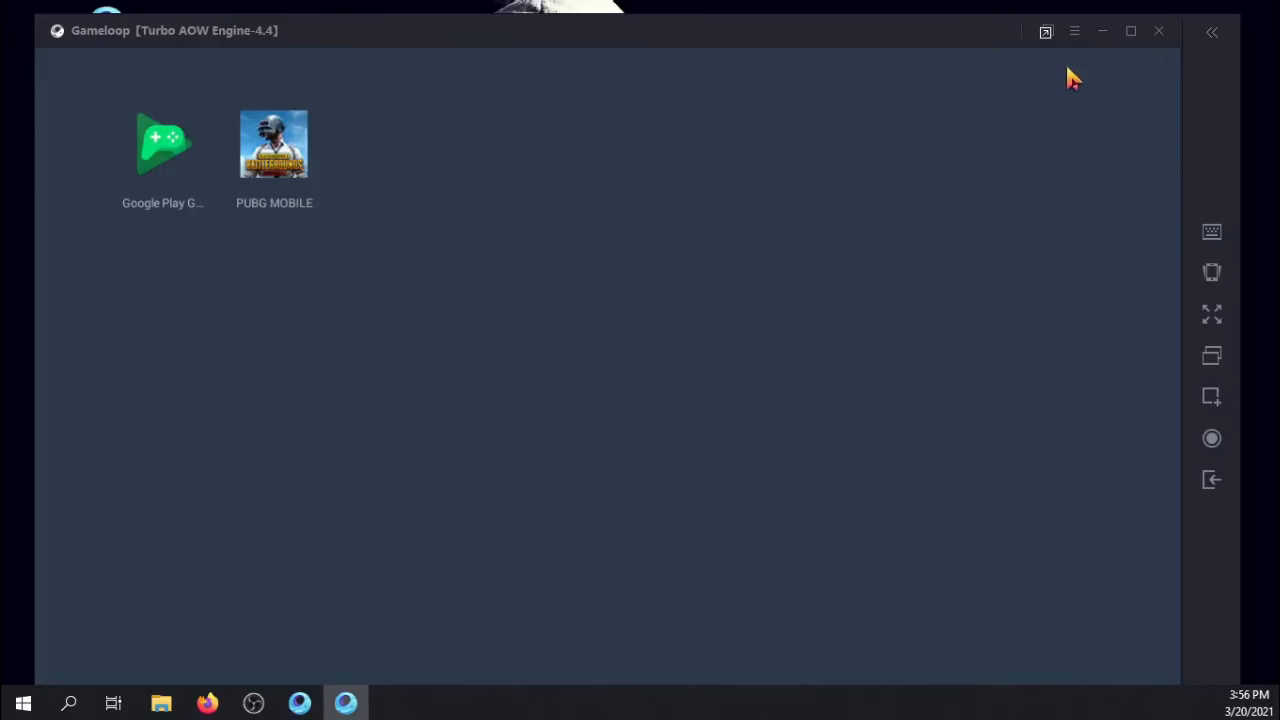
left_click(1074, 31)
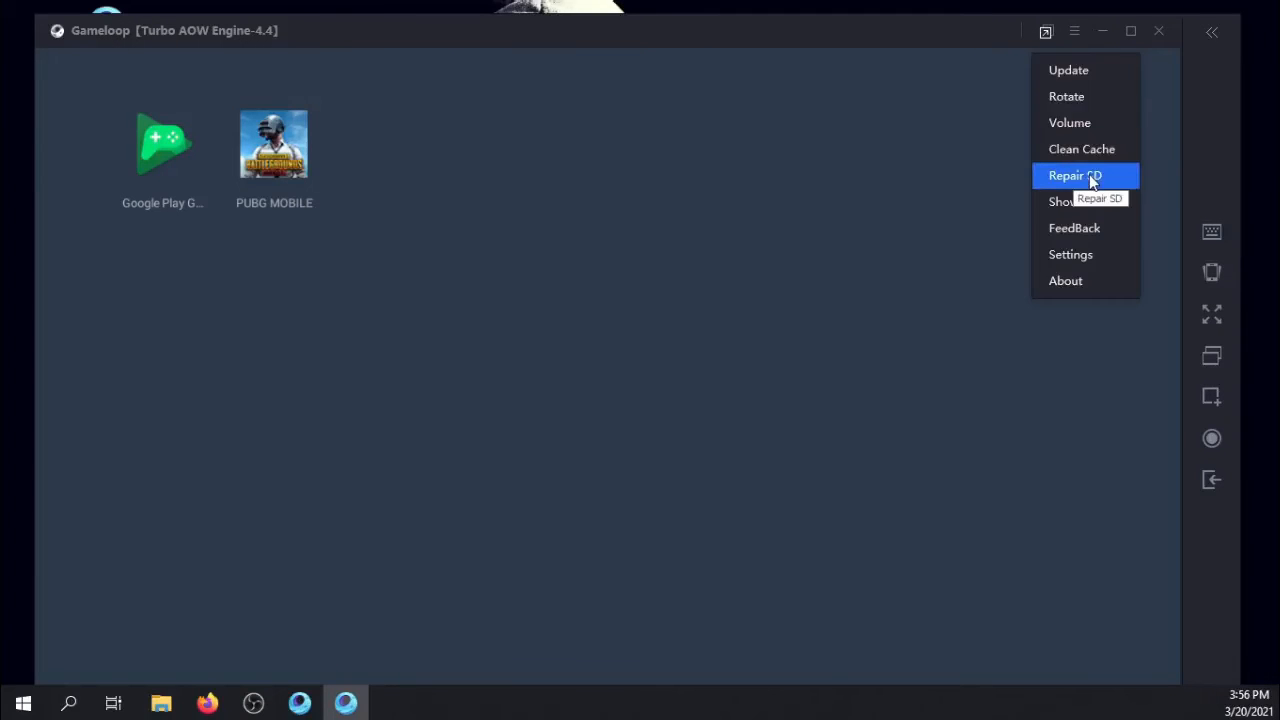
mouse_move(1074, 31)
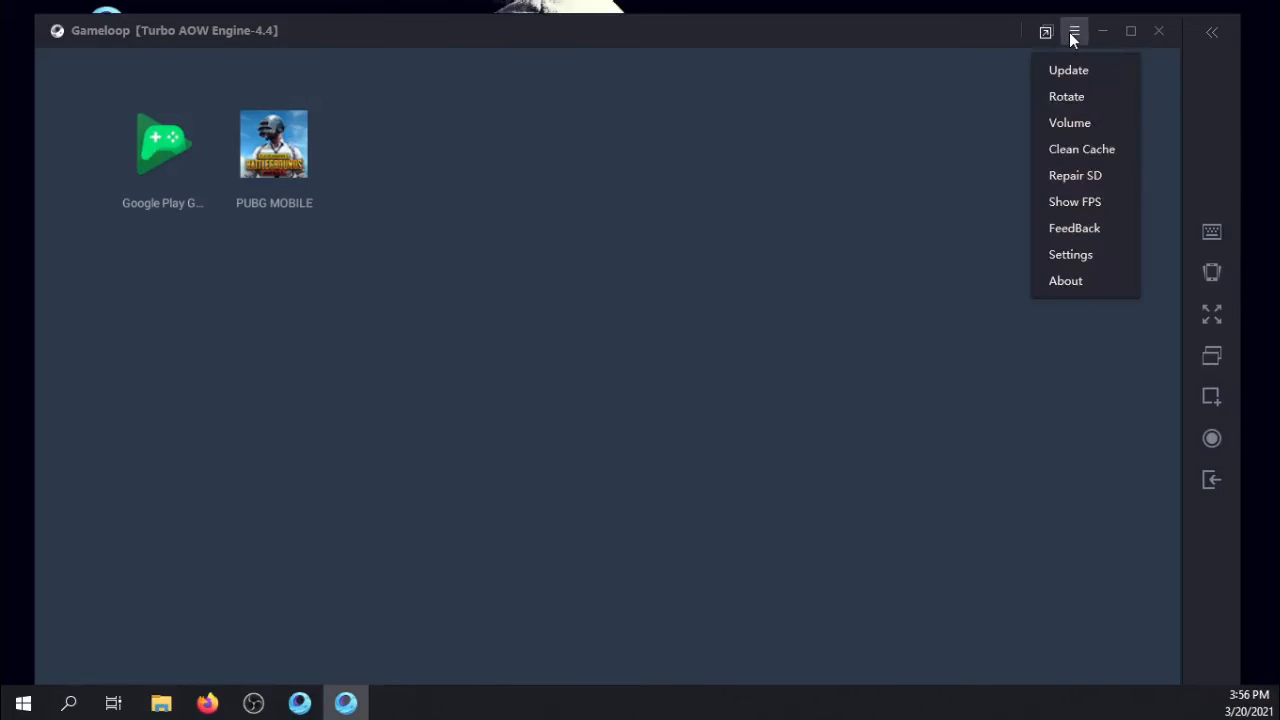
mouse_move(1082, 149)
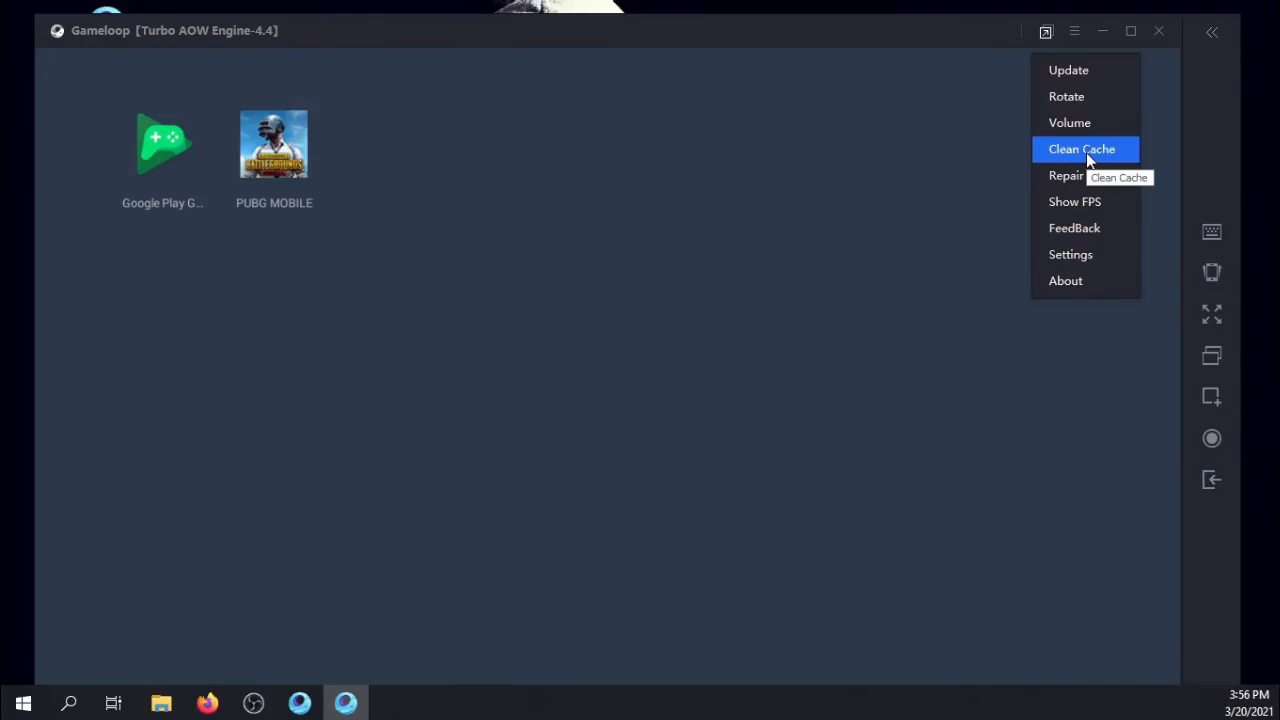
mouse_move(1160, 162)
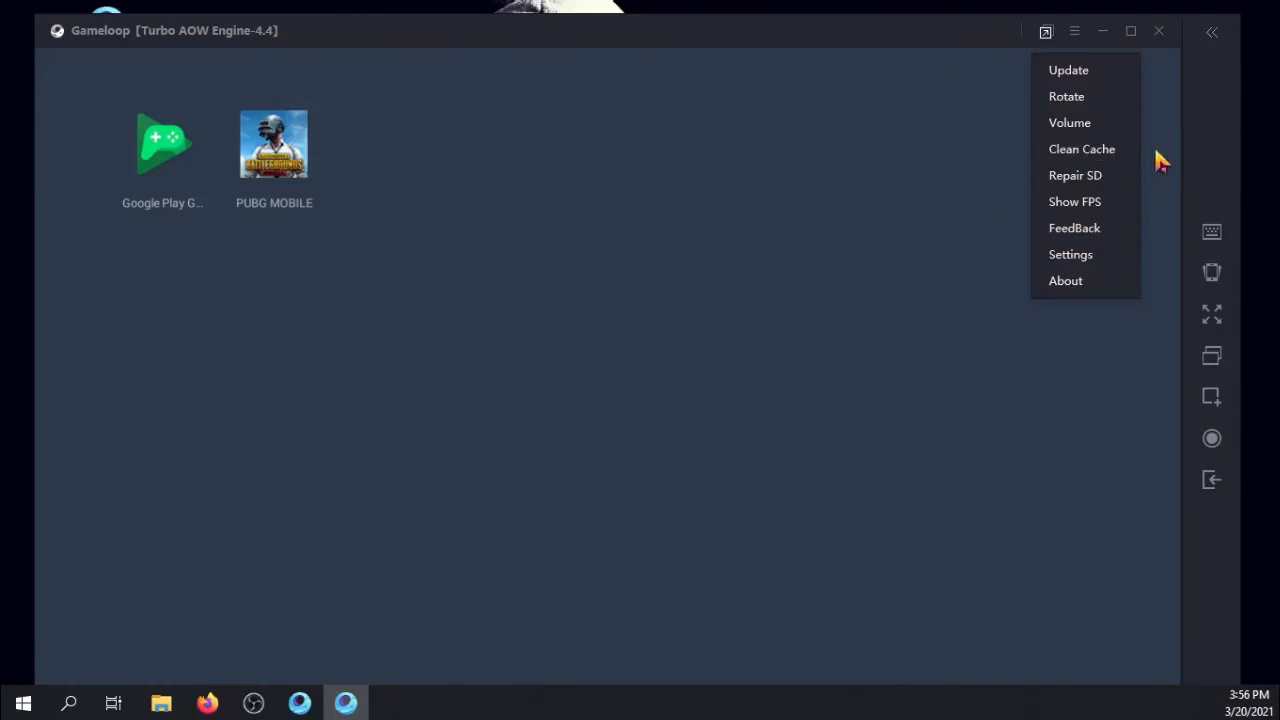
mouse_move(1082, 149)
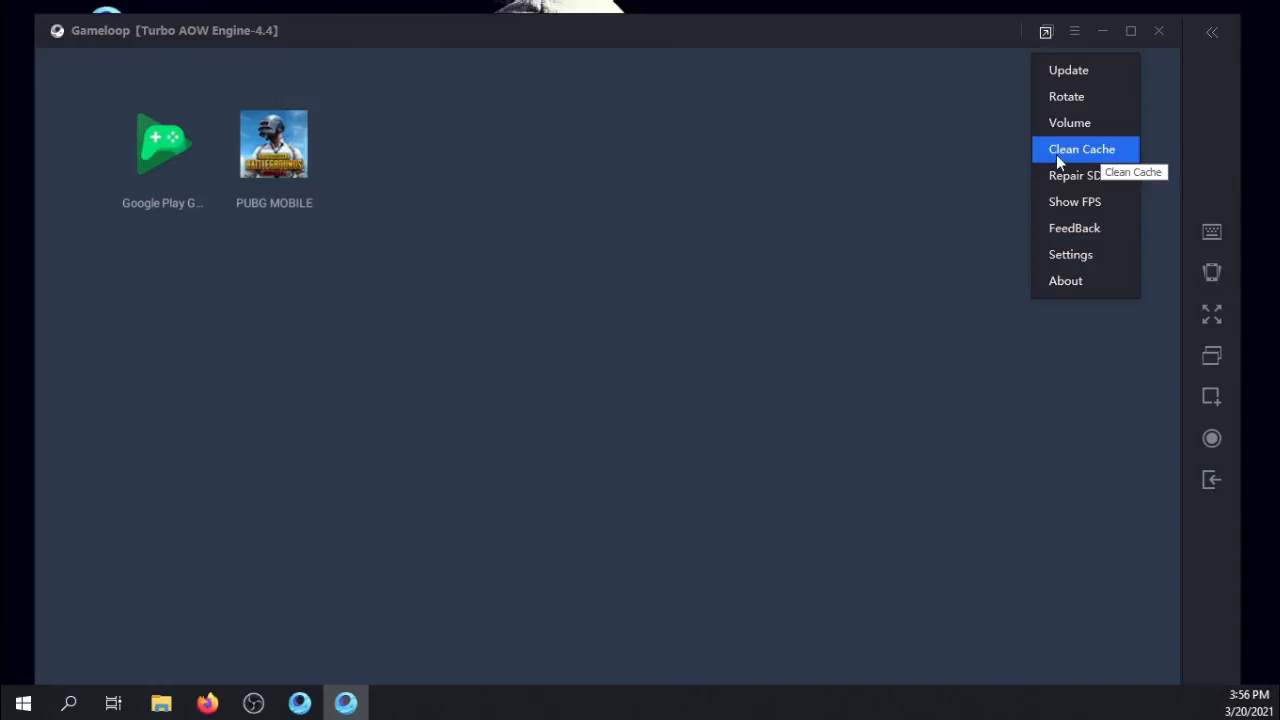
mouse_move(884, 89)
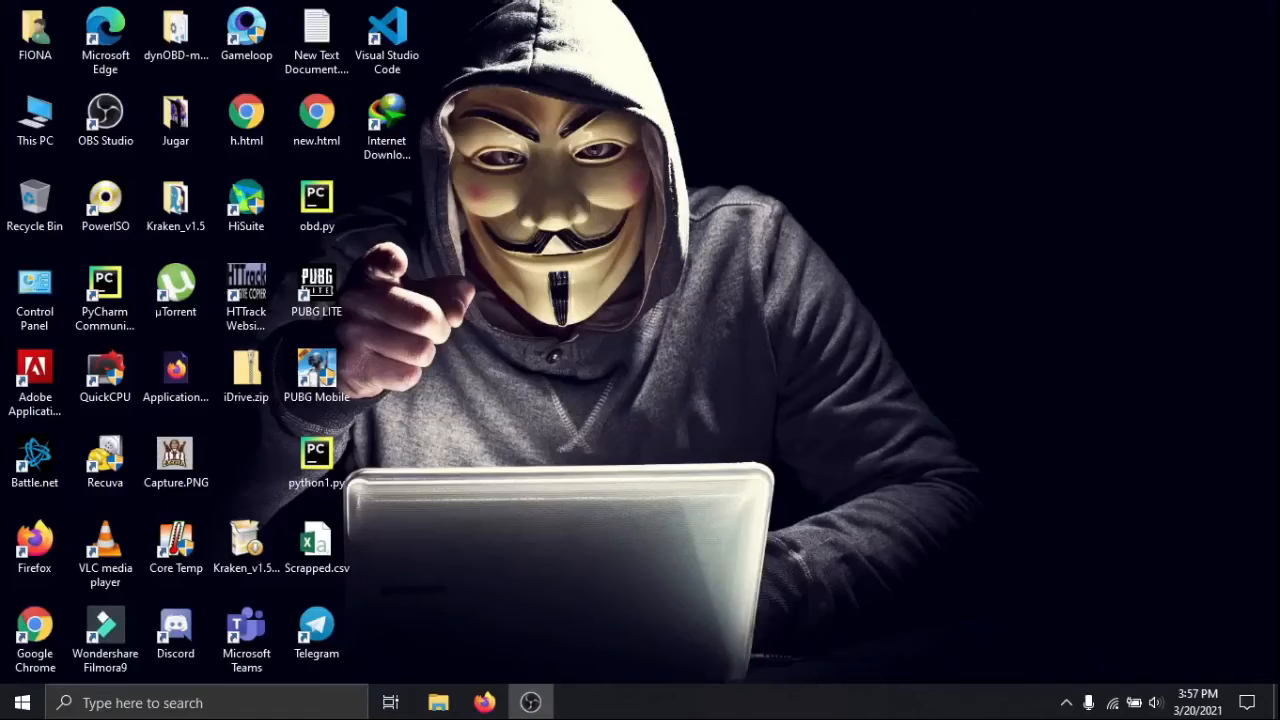
Step: Exit Gameloop from its notification tray icon and close the hidden-icons panel
left_click(1066, 702)
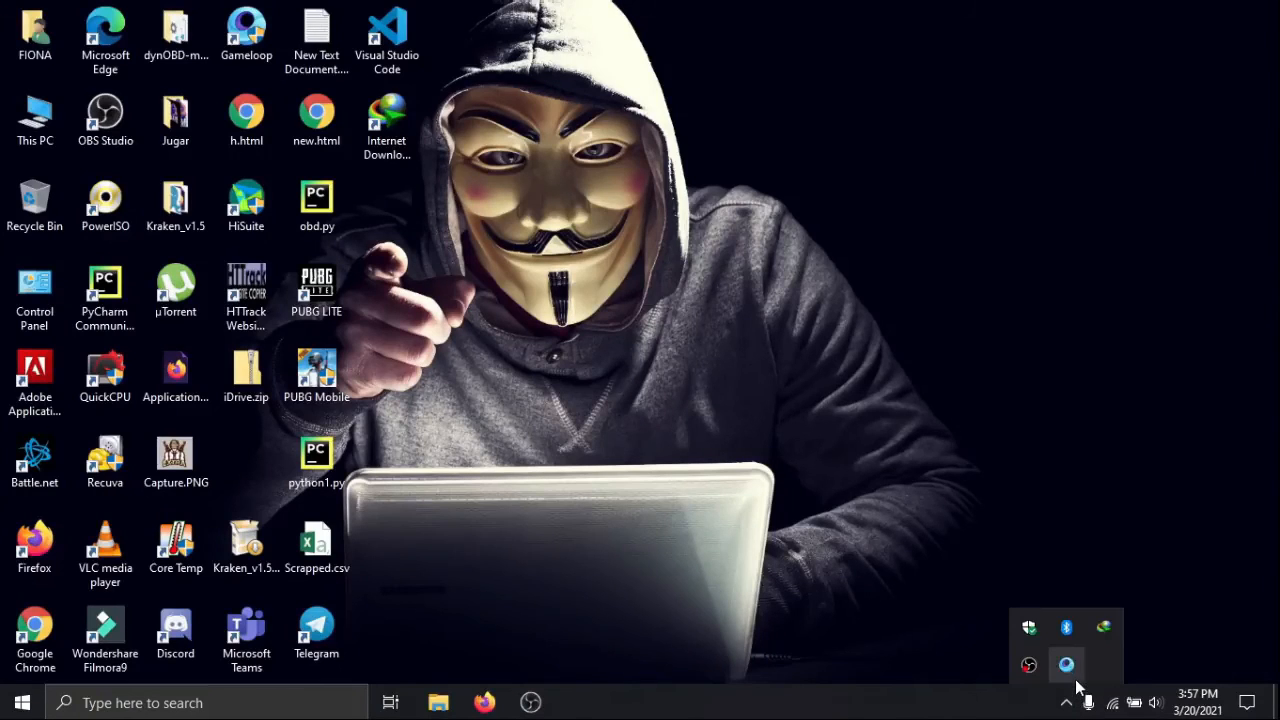
right_click(1066, 664)
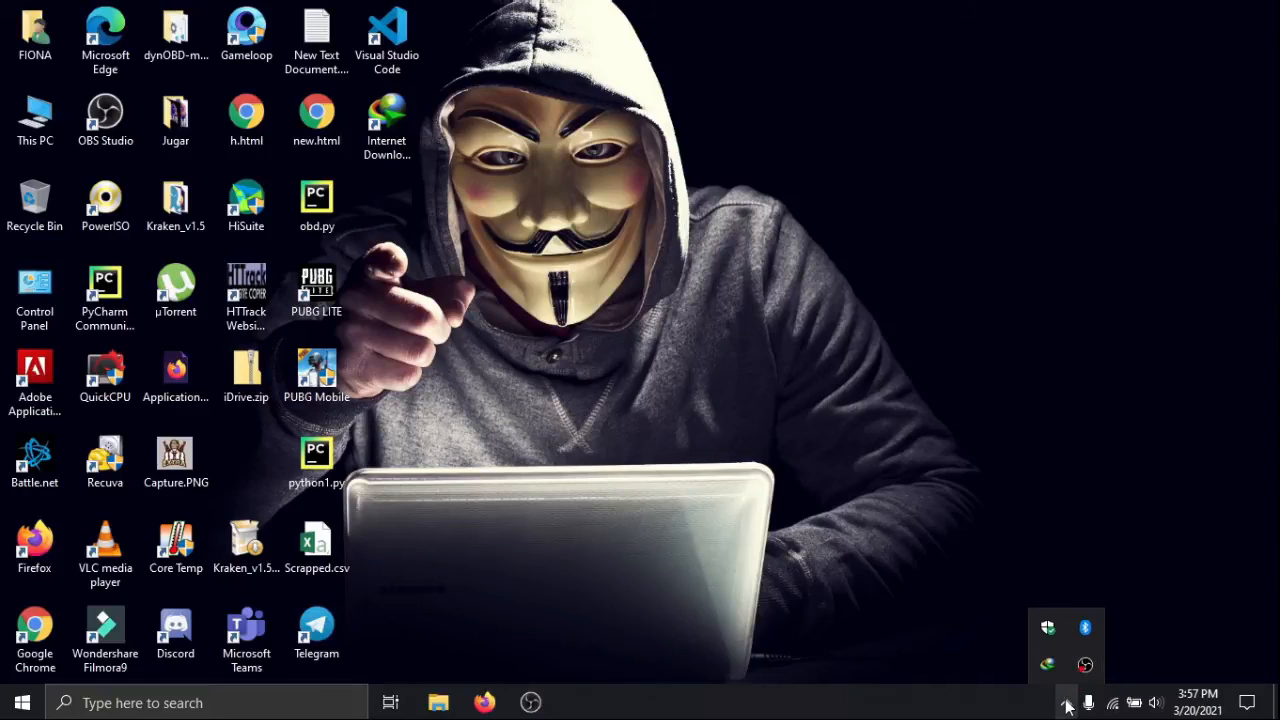
left_click(1066, 703)
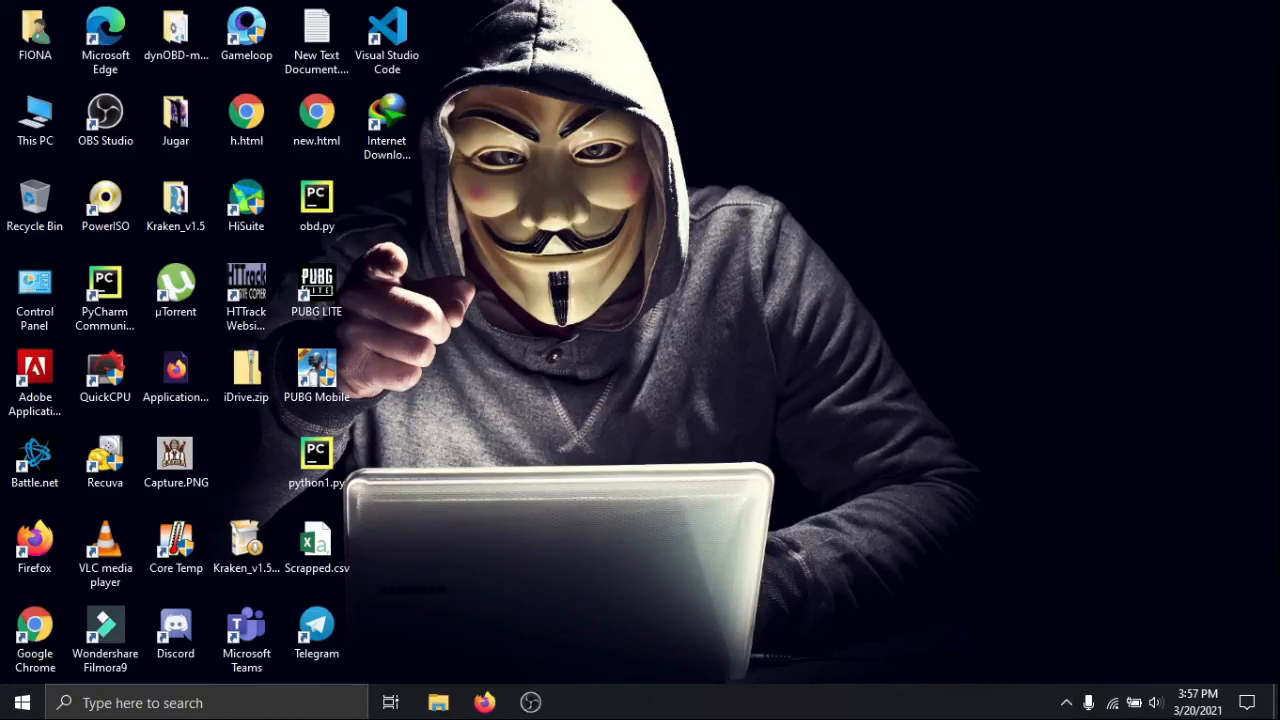